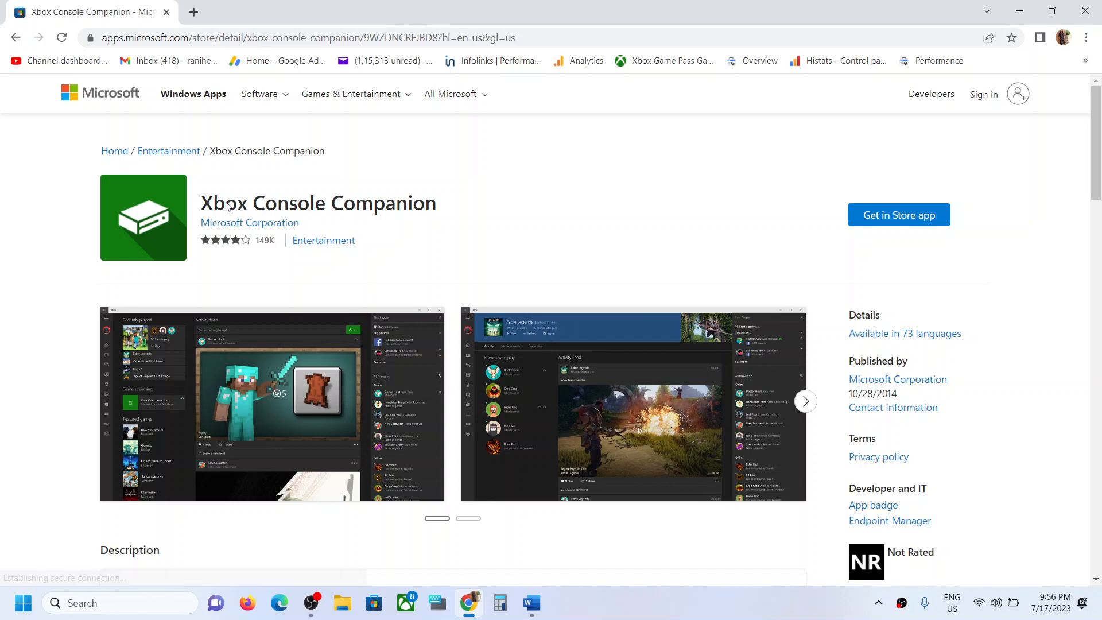
mouse_move(897, 214)
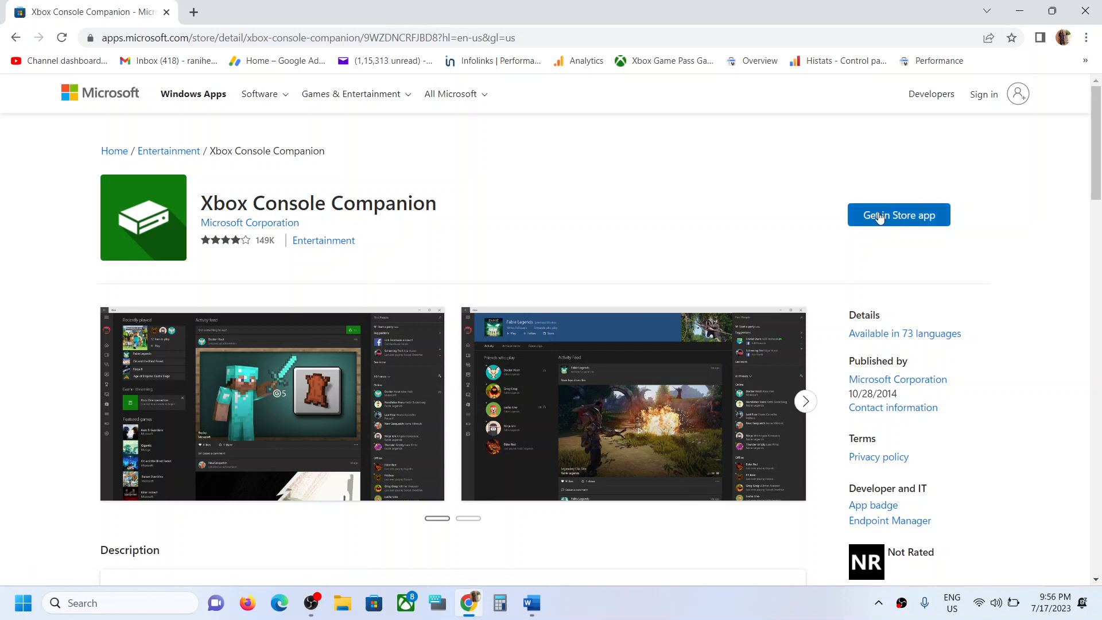
Send the Xbox Console Companion web listing to the Microsoft Store app and allow it to open.
click(898, 214)
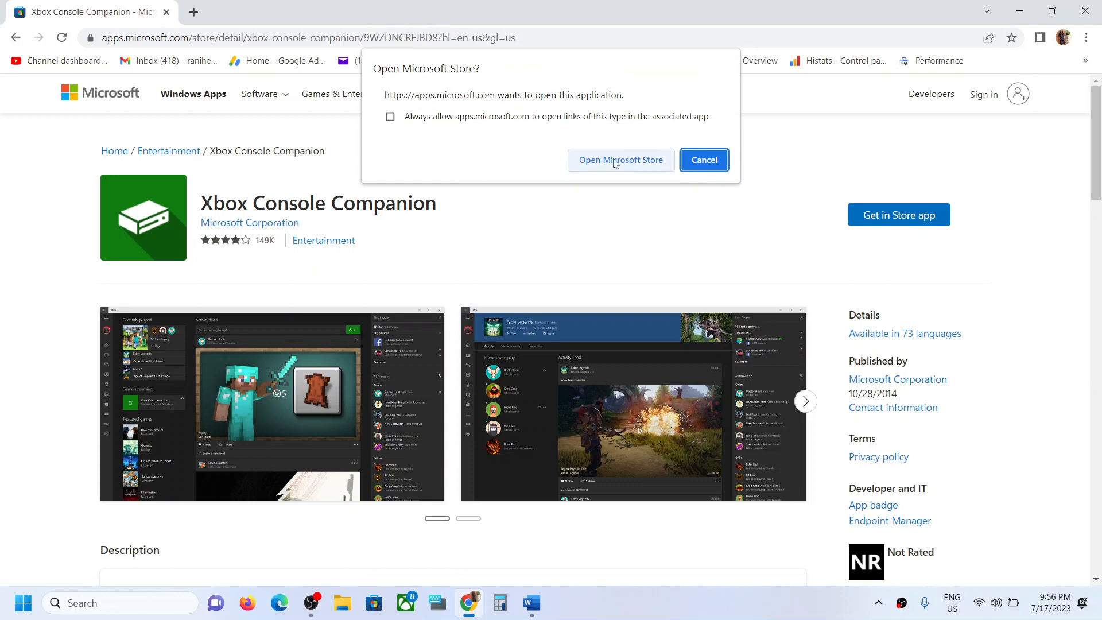
click(620, 160)
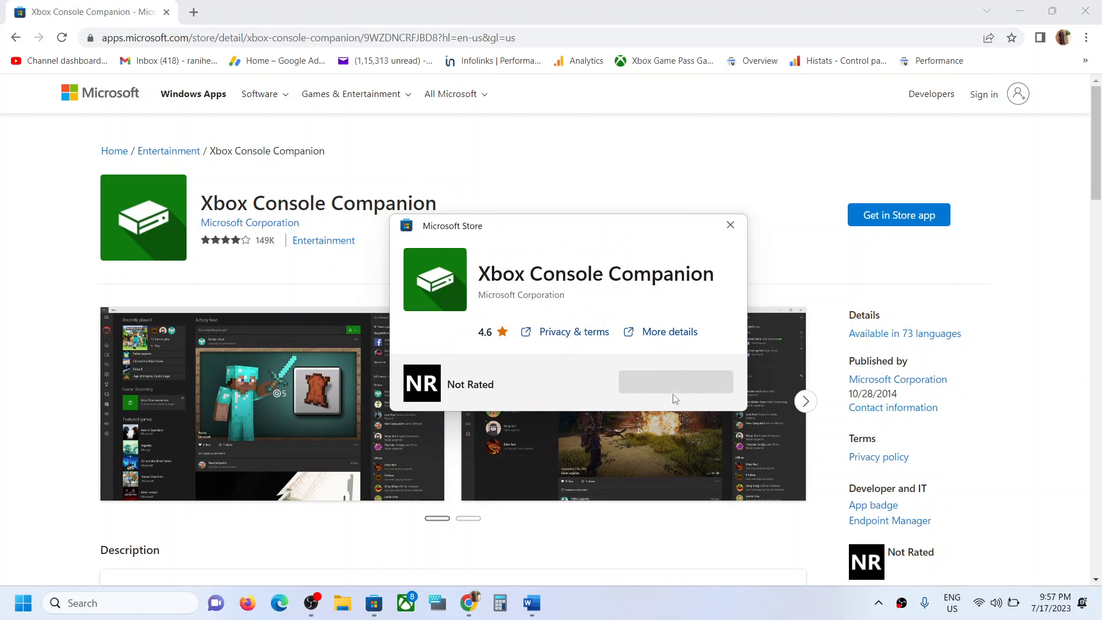
mouse_move(596, 358)
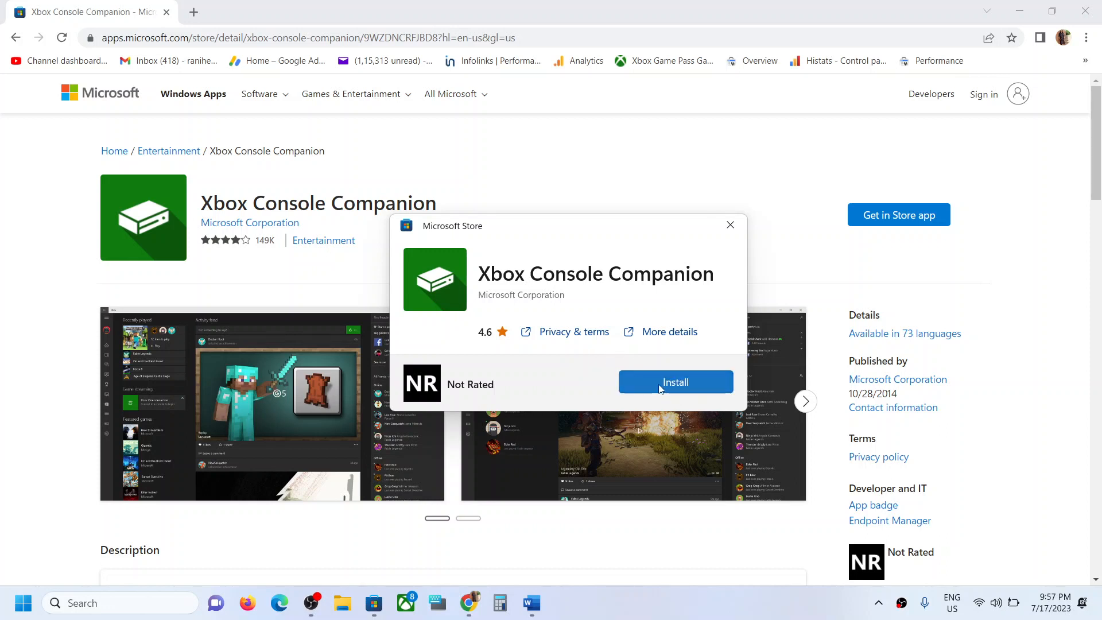
Install Xbox Console Companion from the Microsoft Store window until it is ready to open.
click(674, 381)
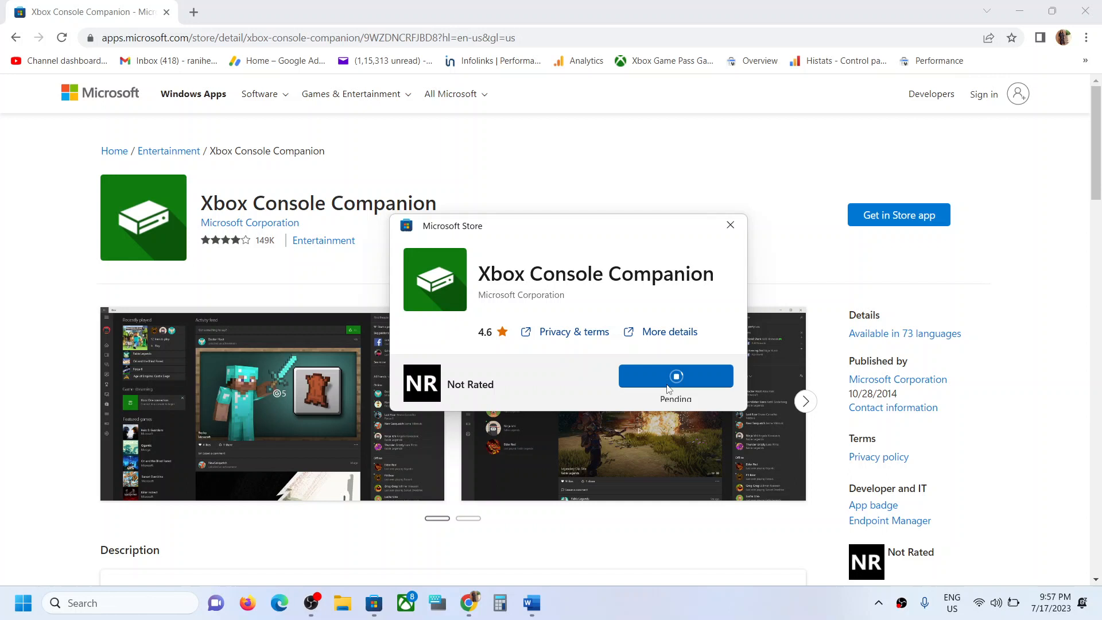
click(675, 377)
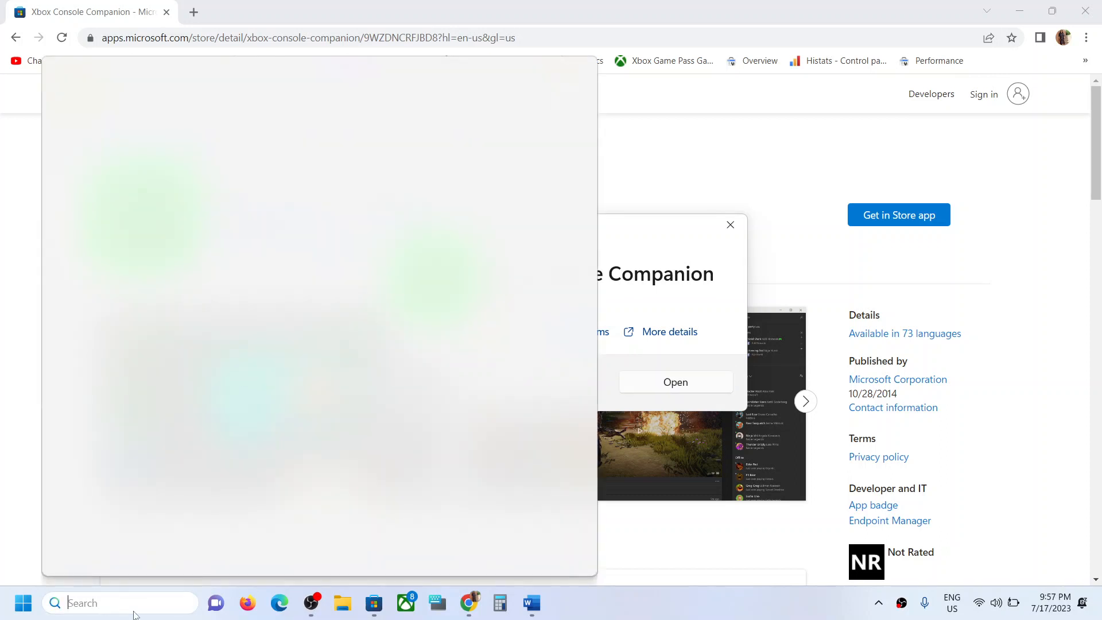
Search the taskbar for 'xbox console' and launch the Xbox Console Companion app result.
text(calculator)
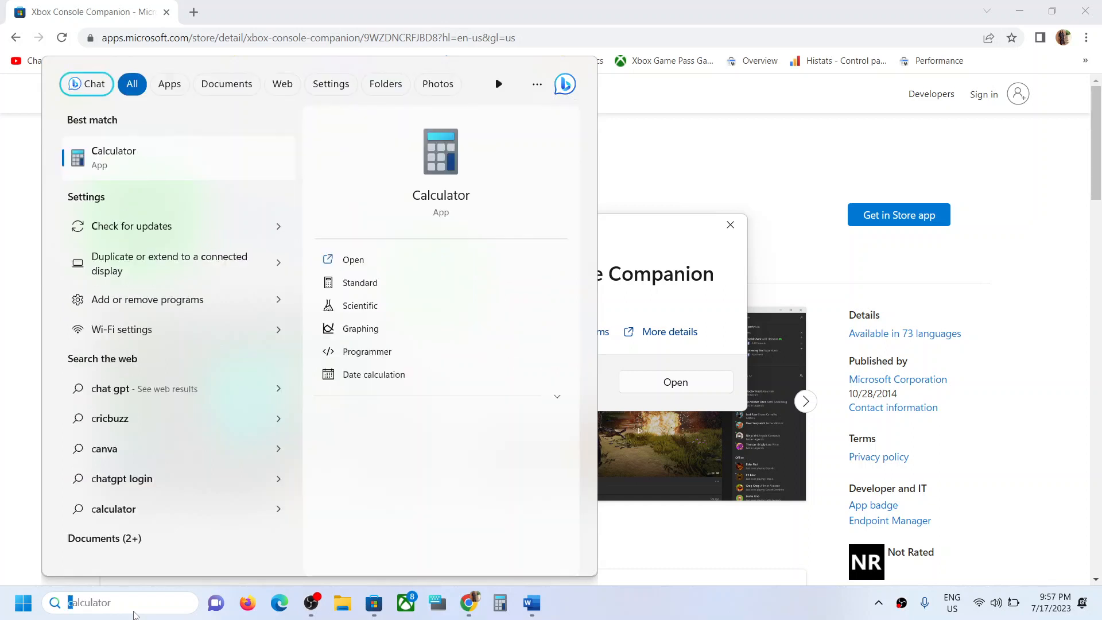
text(xbox)
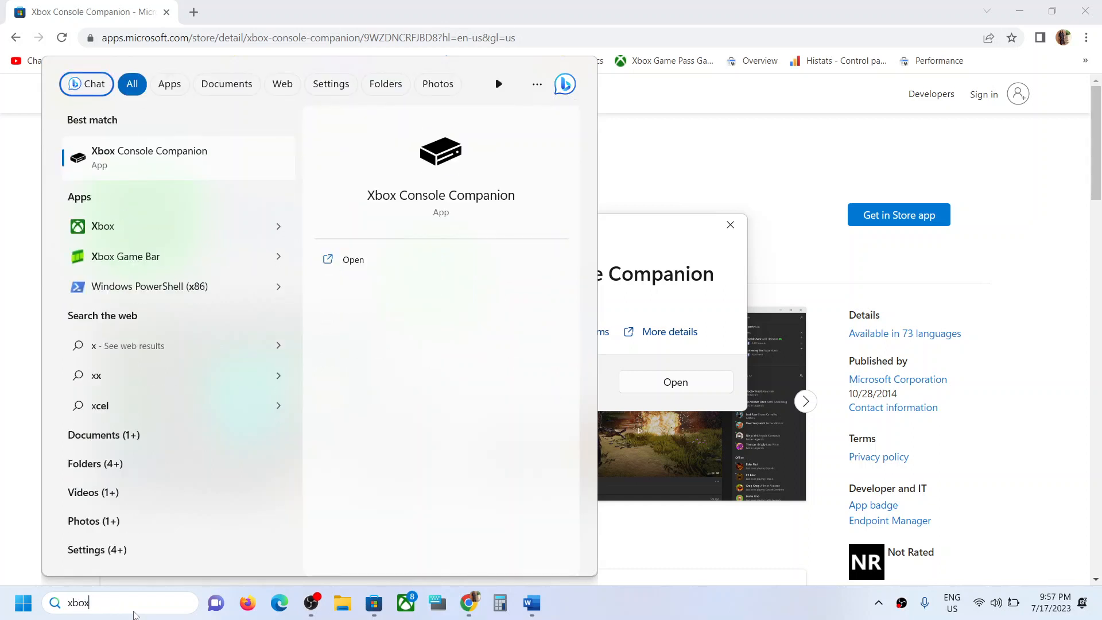
text(console)
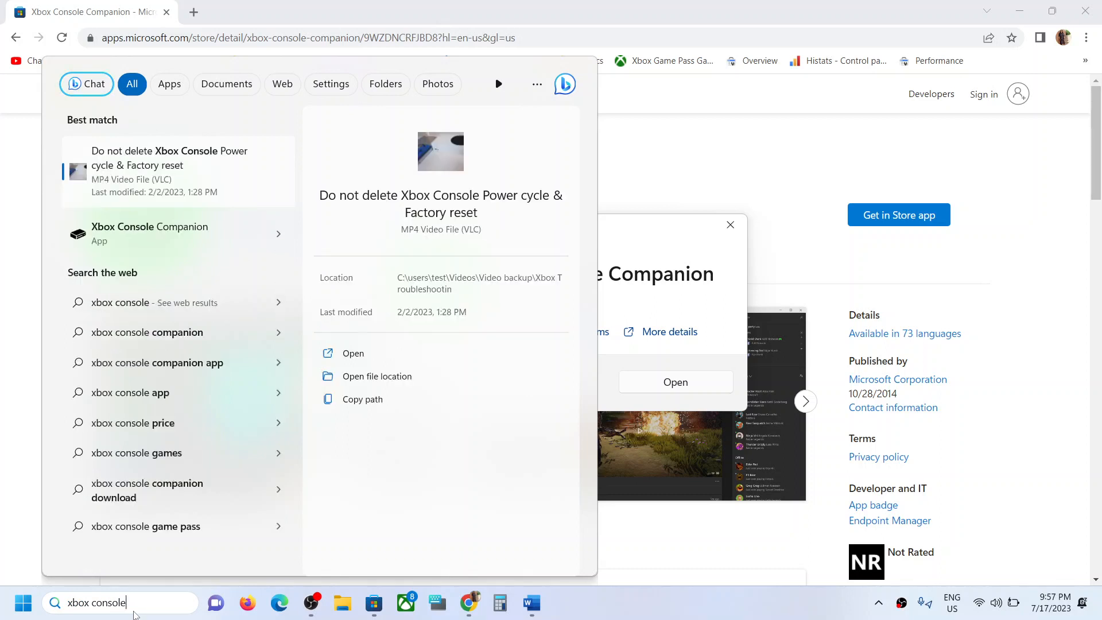
mouse_move(149, 234)
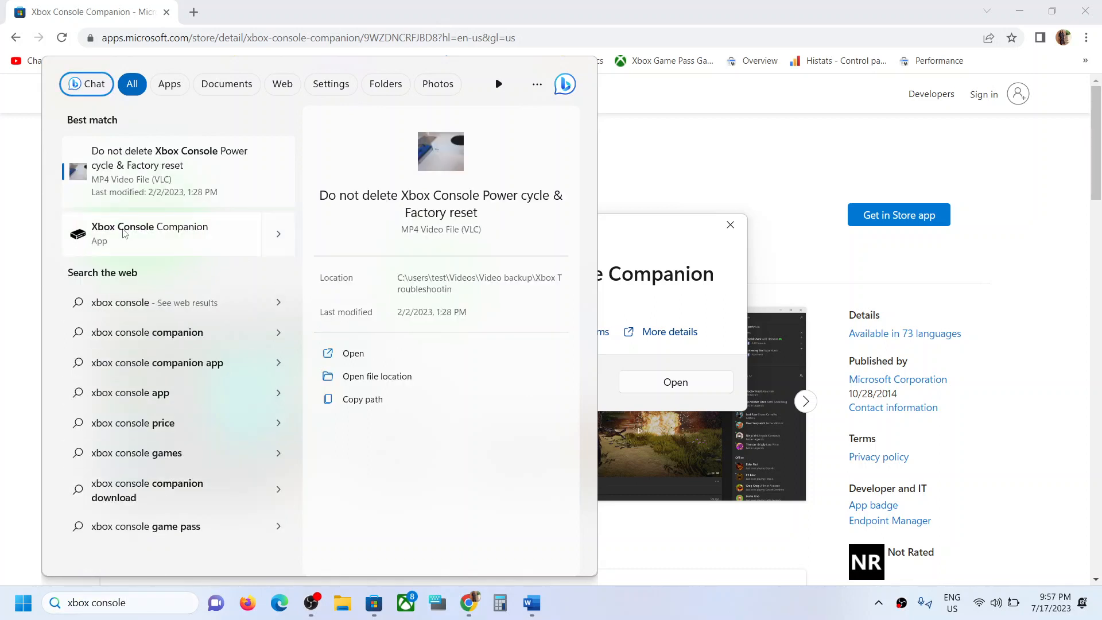
click(149, 234)
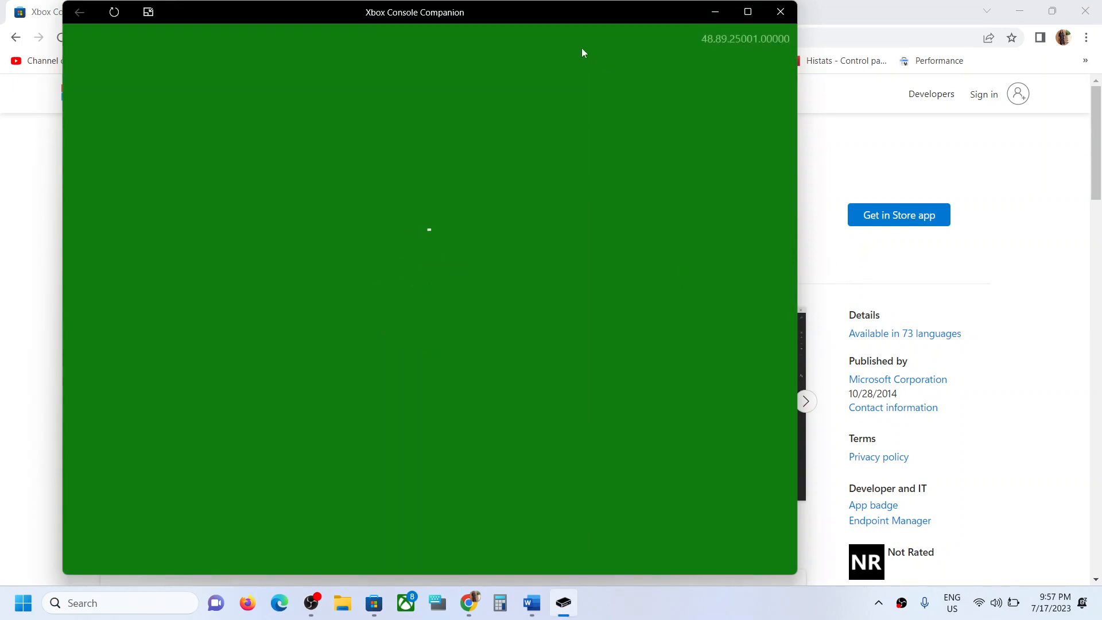
mouse_move(583, 85)
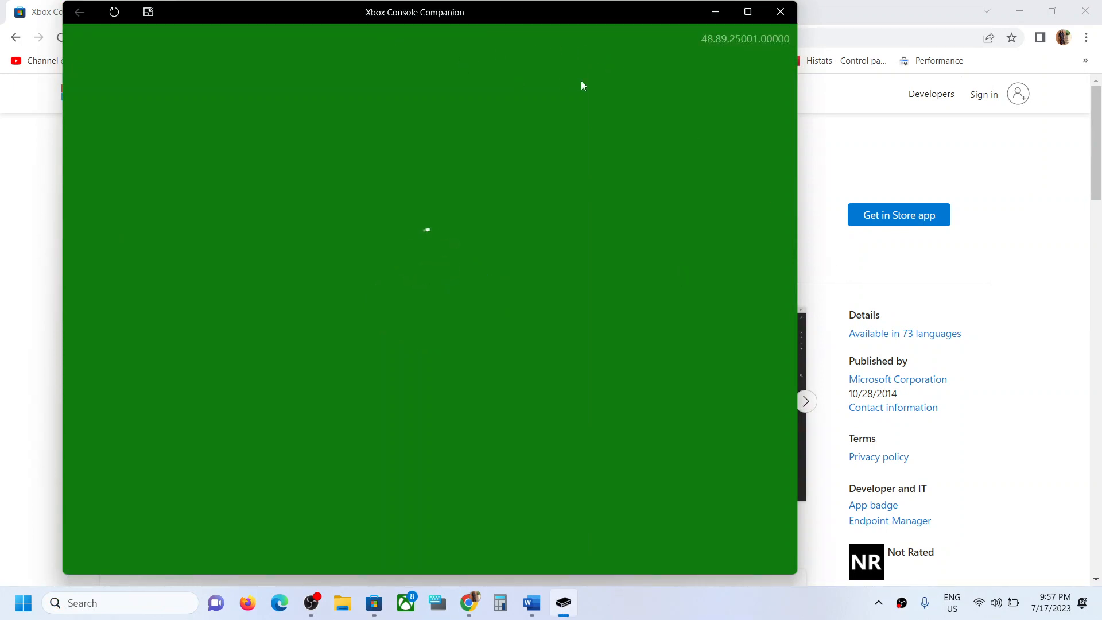